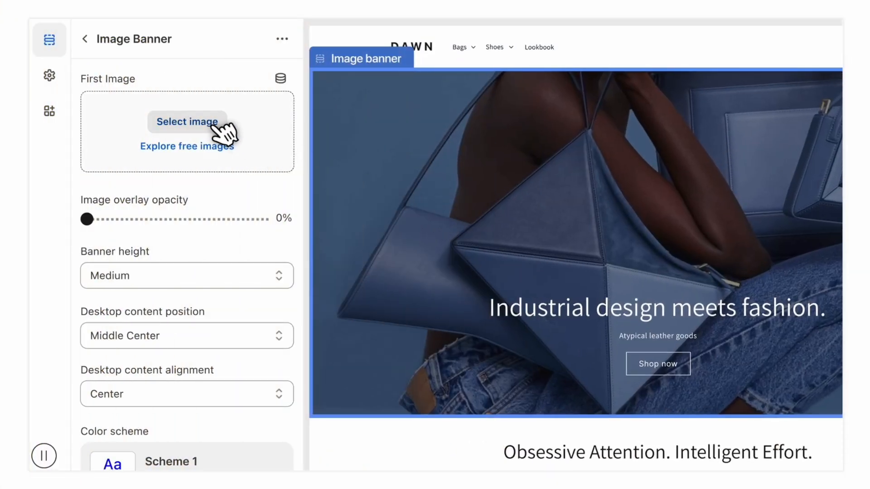
# - Bookmark the Style Factory YouTube channel page
pyautogui.click(49, 76)
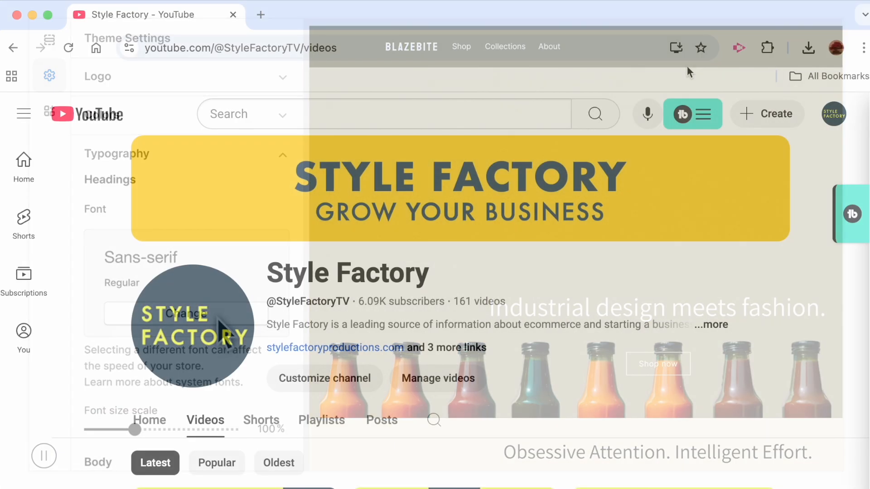
pyautogui.click(701, 48)
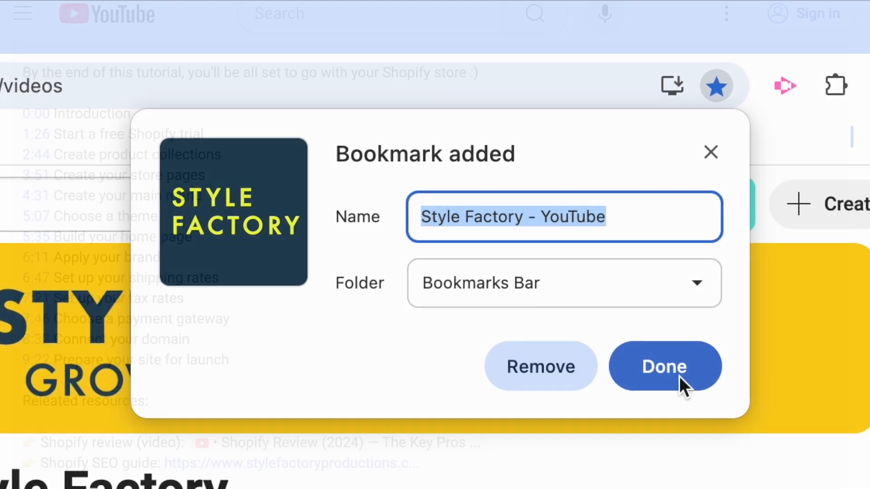
pyautogui.click(664, 366)
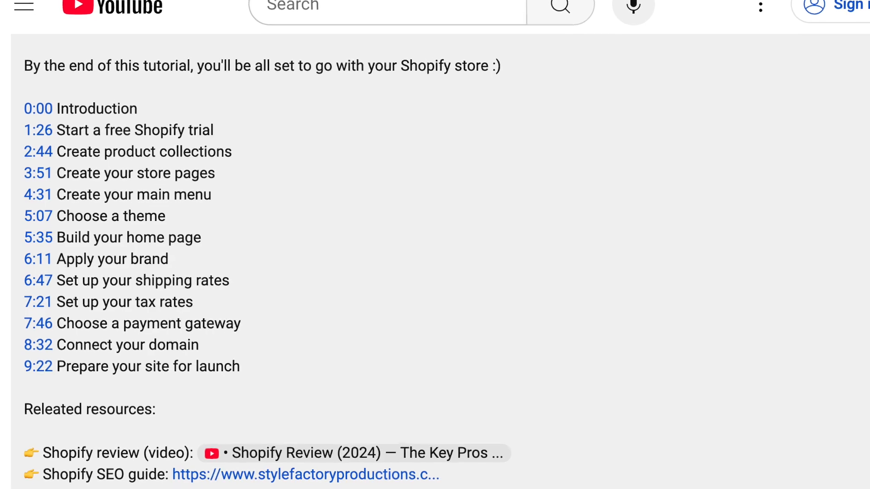
# - Scroll the description chapters and bring up the video's playback speed options
pyautogui.scroll(-3)
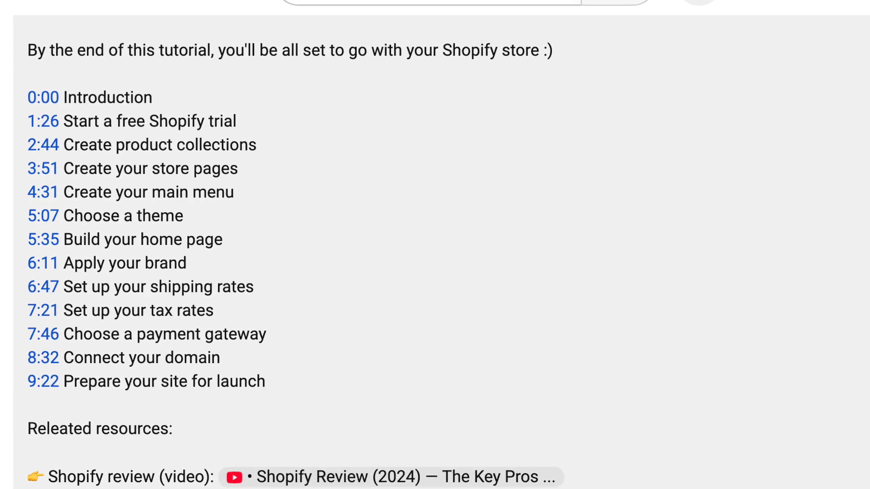
pyautogui.scroll(-3)
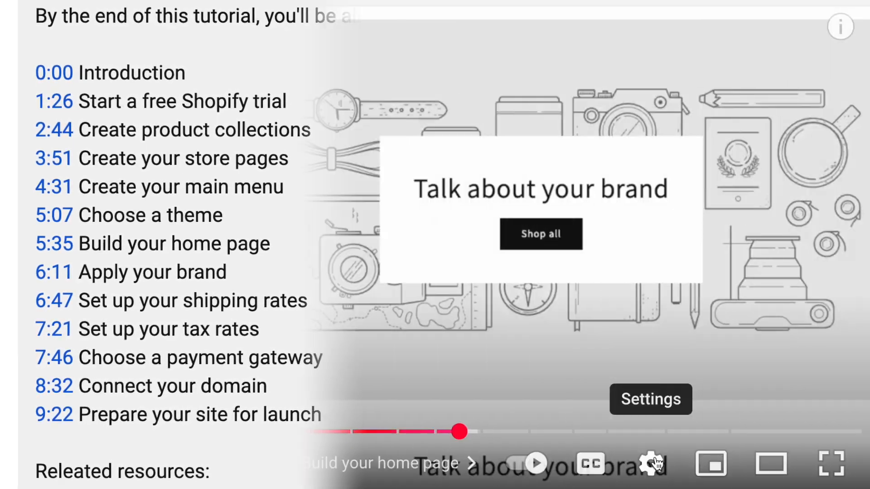
pyautogui.click(650, 463)
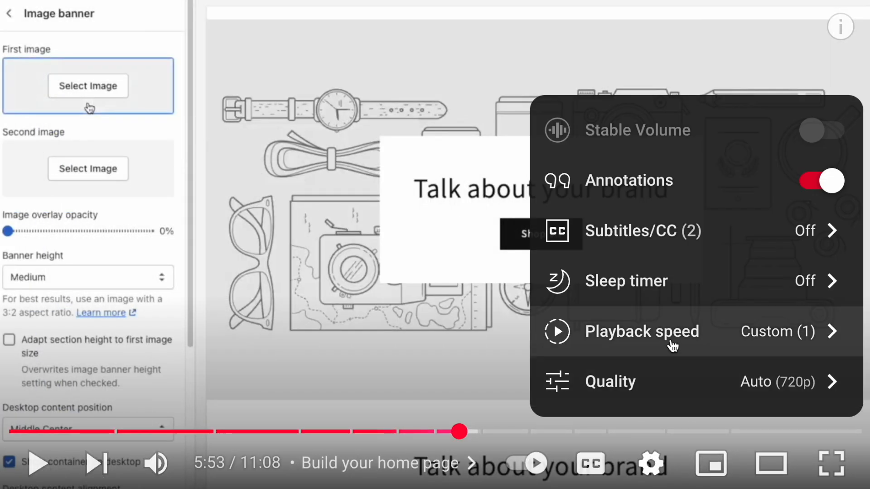
pyautogui.click(642, 332)
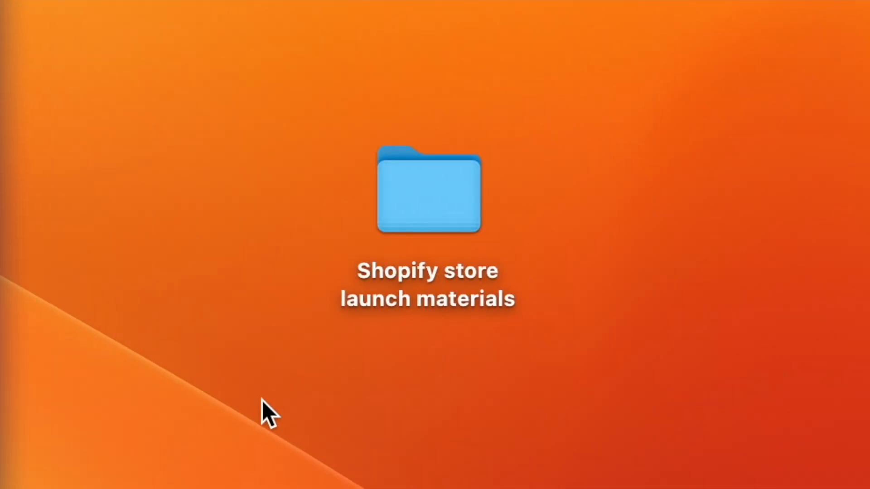
# - Open the 'Shopify store launch materials' folder on the desktop
pyautogui.doubleClick(427, 191)
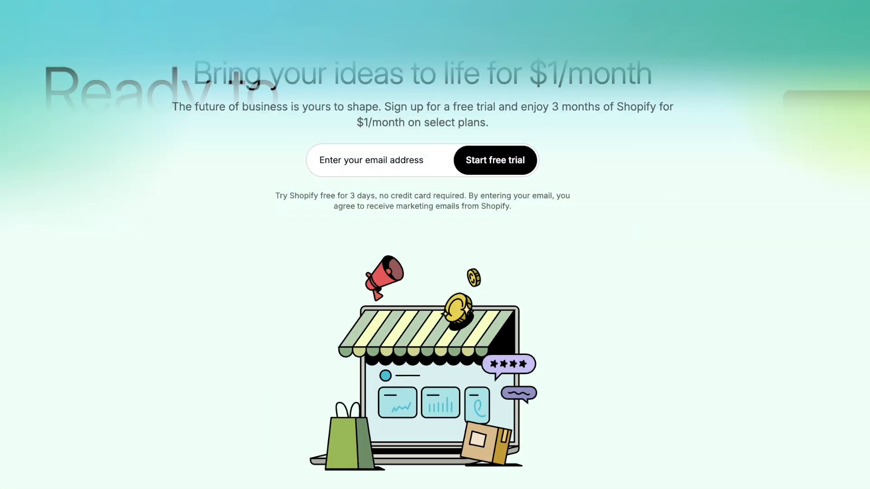
# - Start the Shopify free trial, selling online and in person at a retail store
pyautogui.scroll(3)
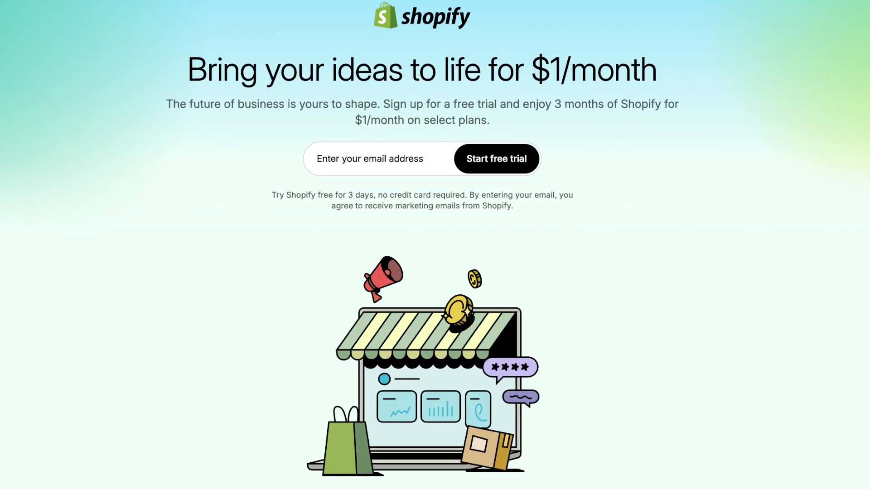
pyautogui.click(497, 159)
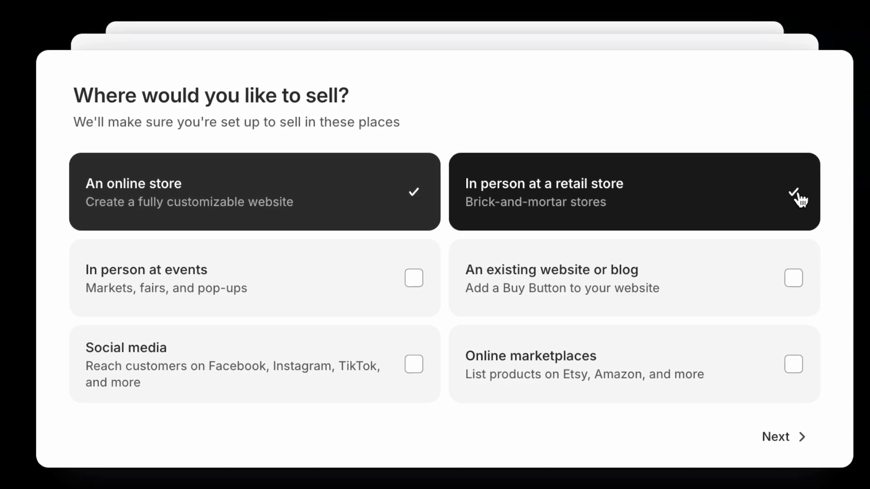
pyautogui.click(784, 436)
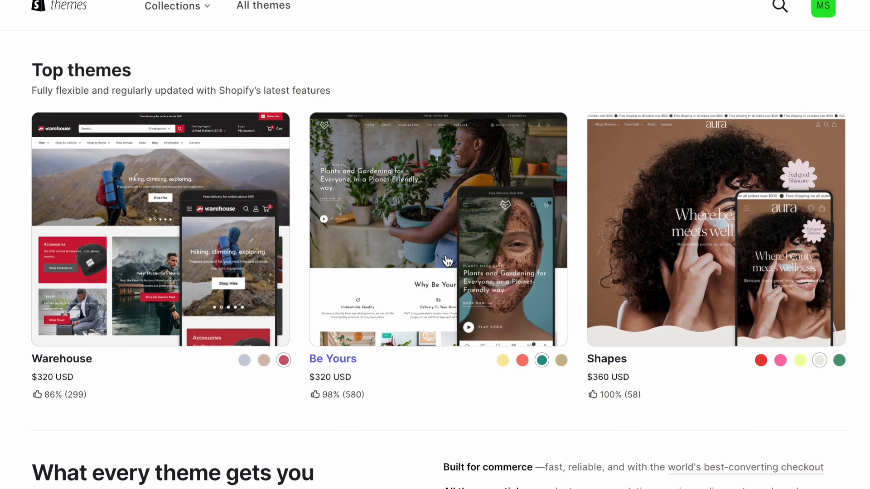
# - Preview Be Yours in orange and another colour style, then browse example stores
pyautogui.click(527, 367)
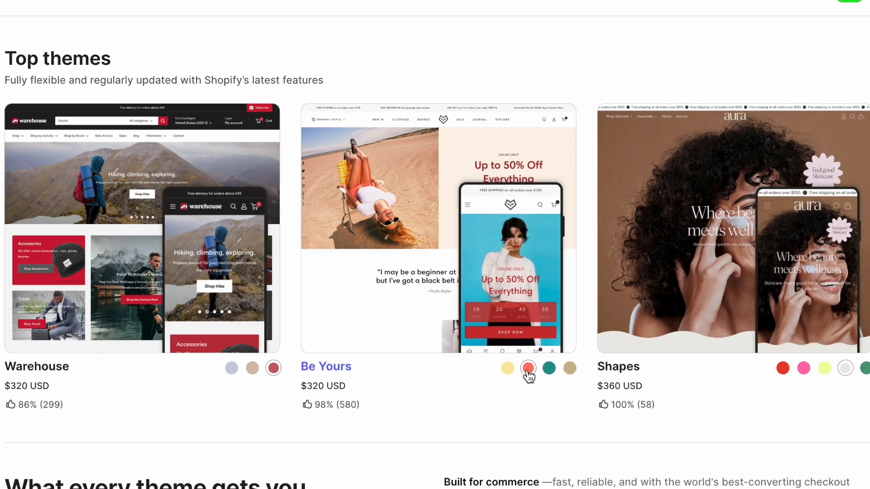
pyautogui.click(507, 368)
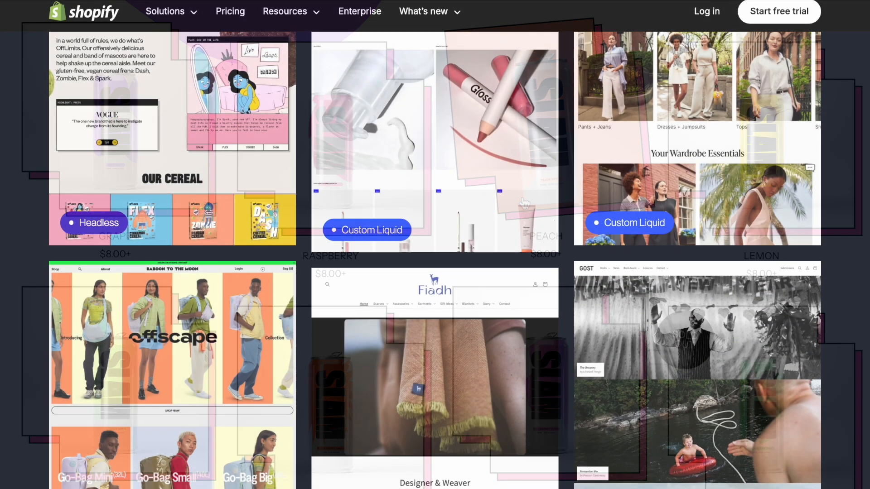
pyautogui.scroll(-3)
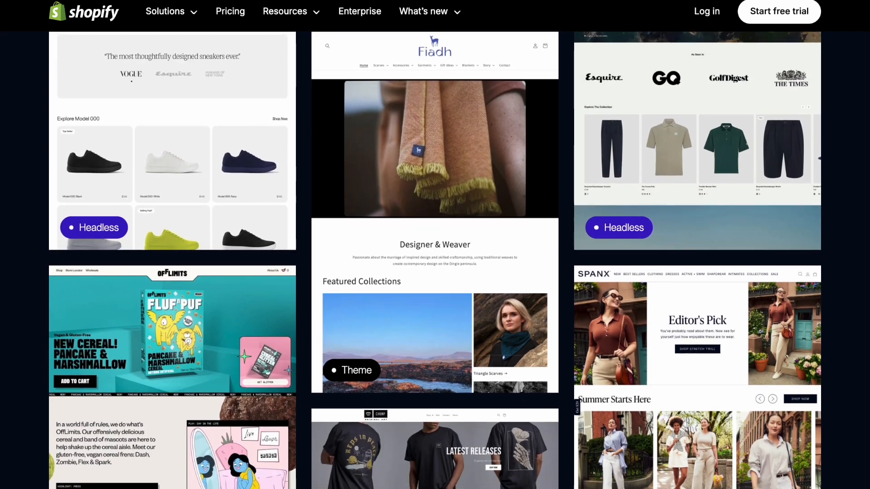
pyautogui.scroll(-3)
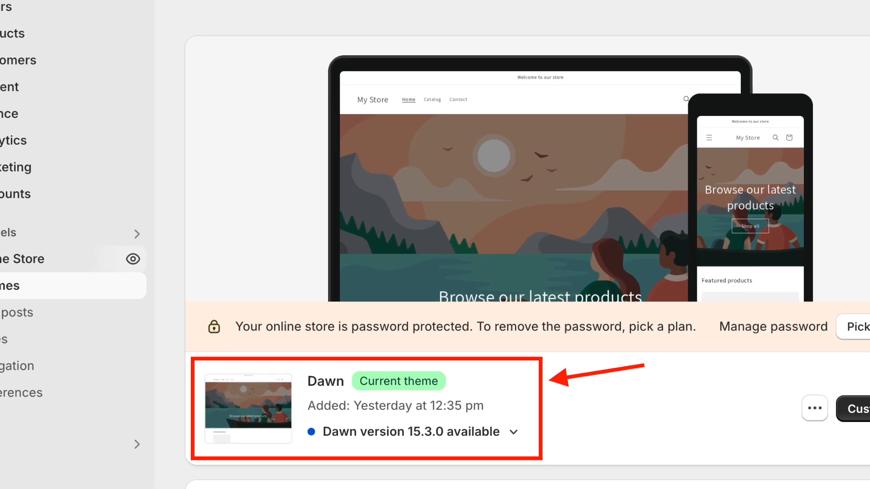
pyautogui.scroll(-3)
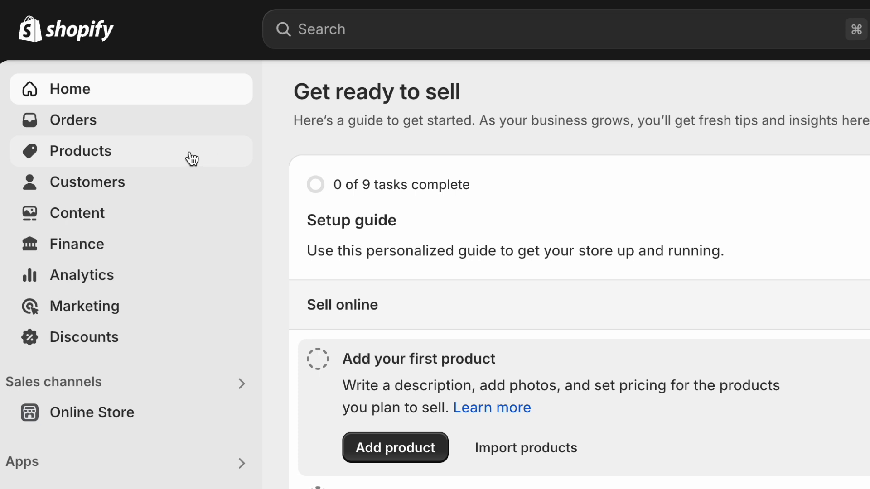
# - Add a new product titled 'Classic White Tee' and scroll to its description
pyautogui.click(81, 151)
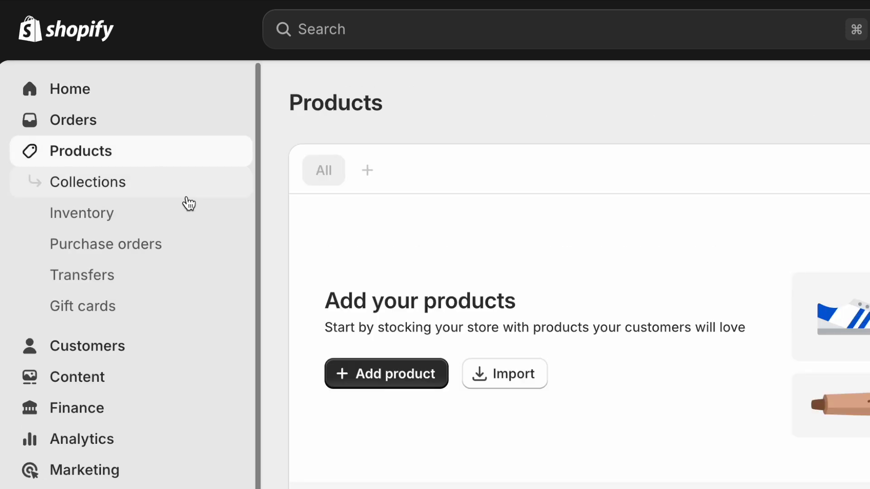
pyautogui.moveTo(375, 394)
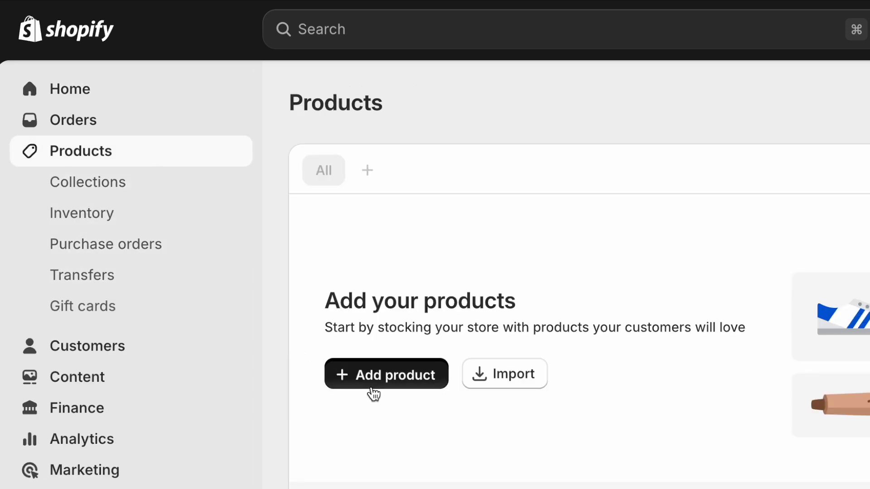
pyautogui.click(386, 373)
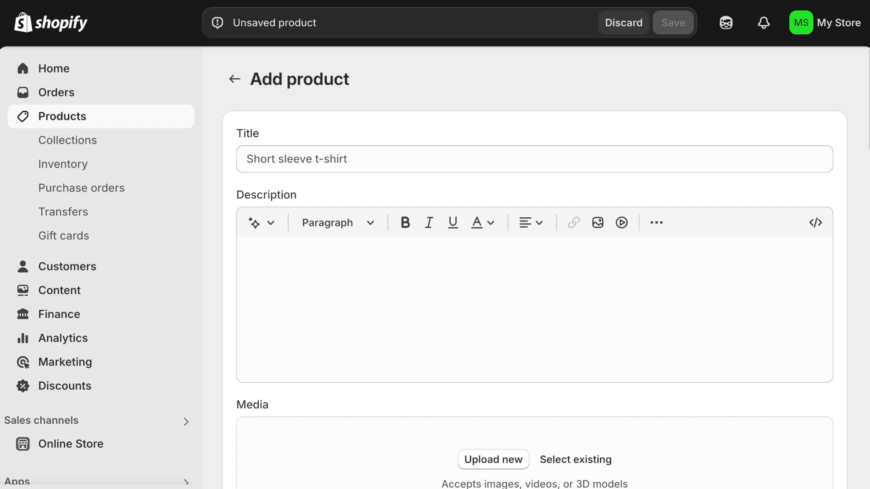
pyautogui.write('Classic White Tee')
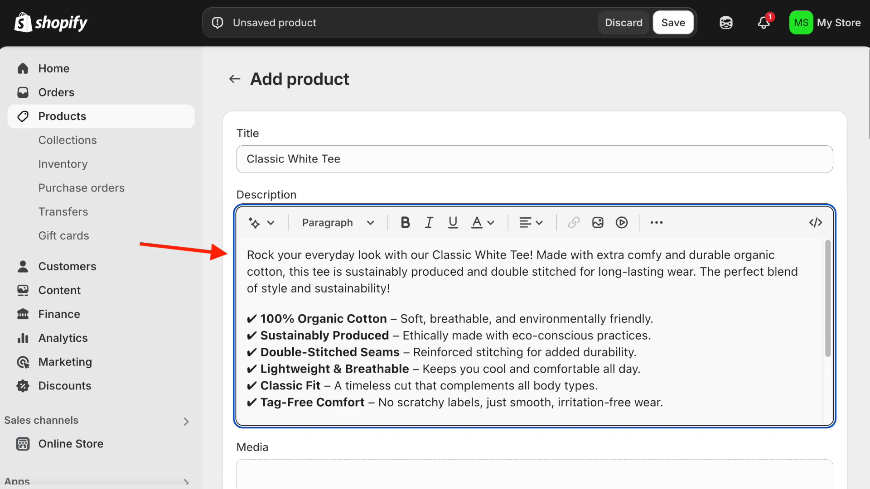
pyautogui.scroll(-3)
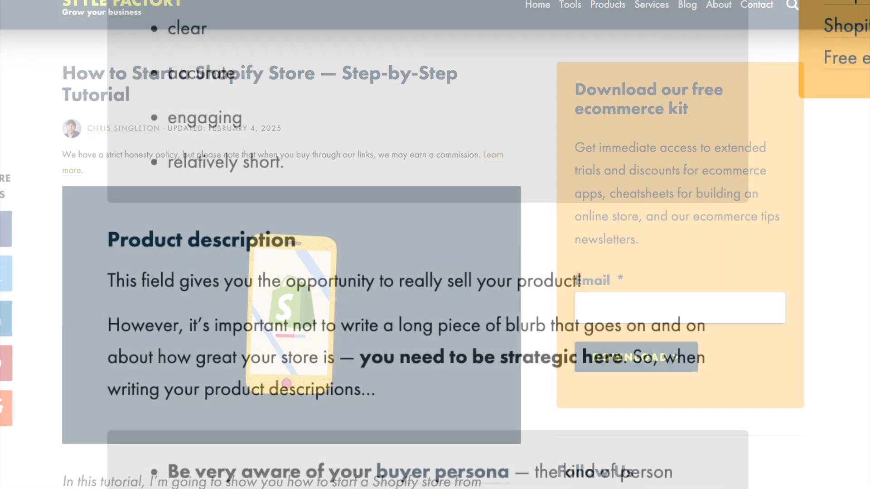
pyautogui.scroll(3)
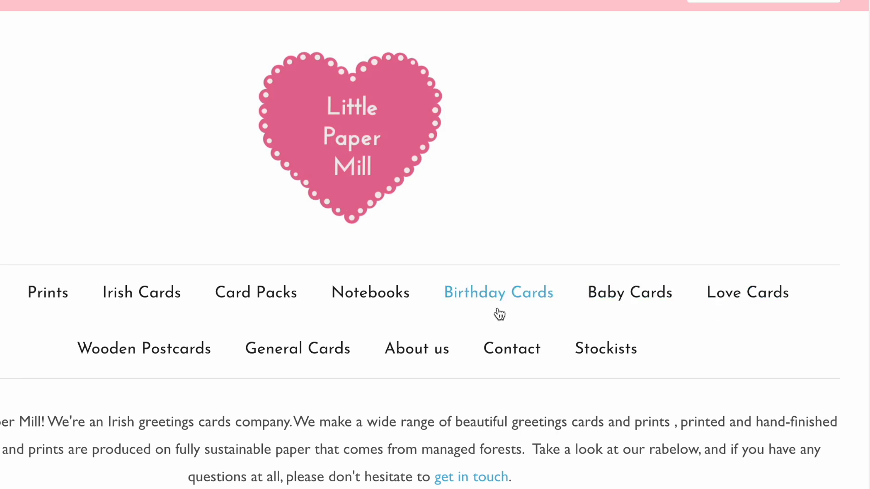
# - Browse the Birthday Cards collection, then view New arrivals from Harmony's Shop menu
pyautogui.click(498, 293)
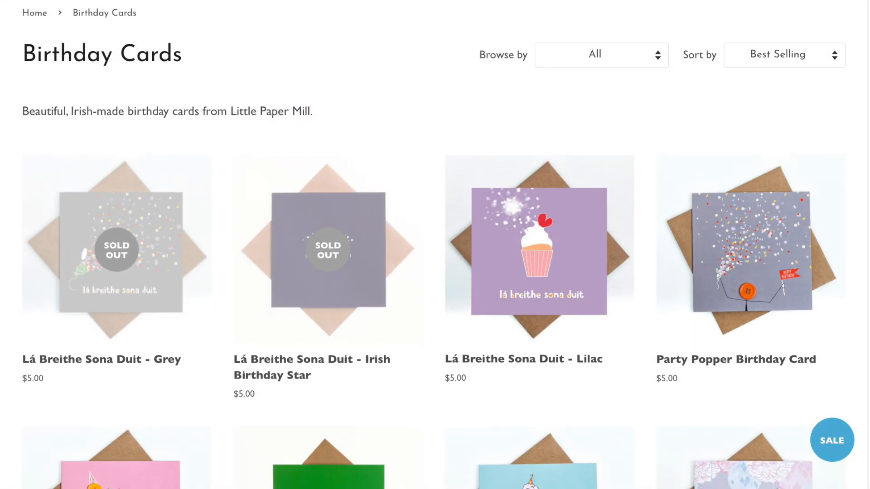
pyautogui.scroll(-3)
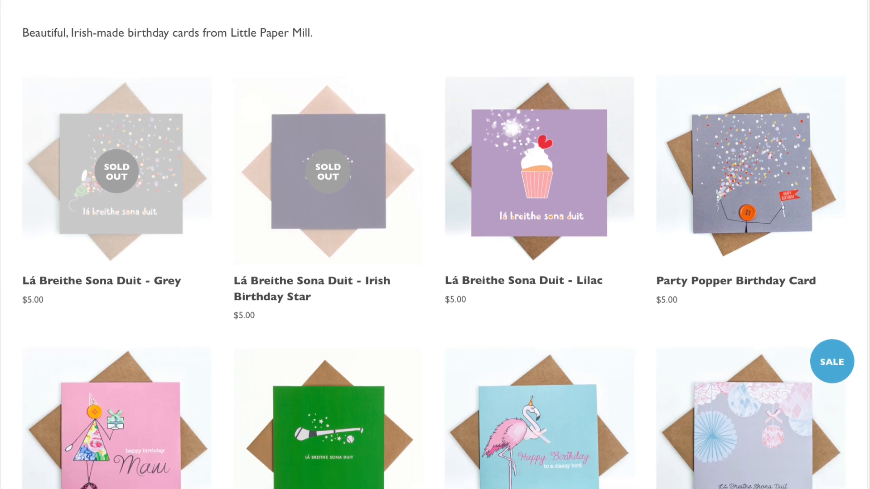
pyautogui.scroll(-3)
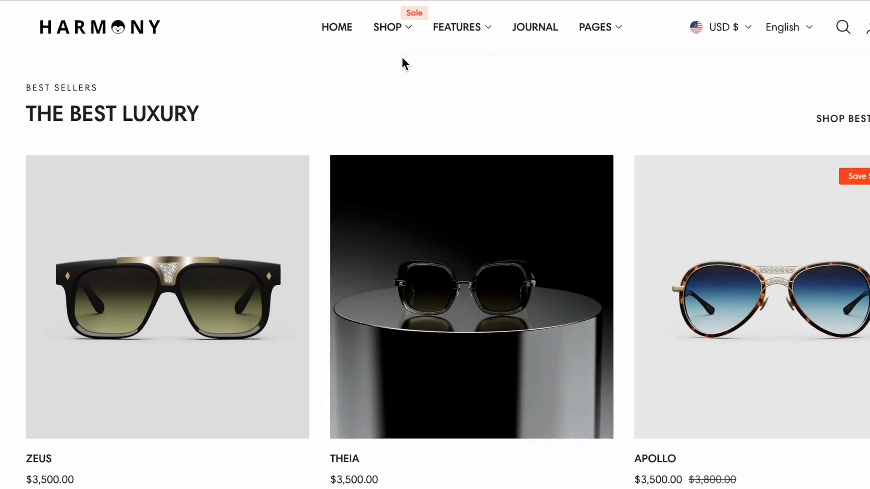
pyautogui.click(386, 27)
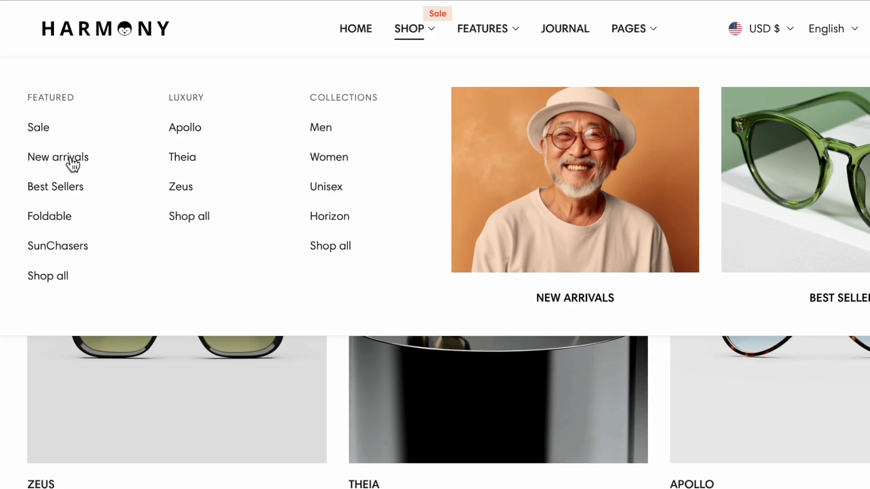
pyautogui.click(50, 216)
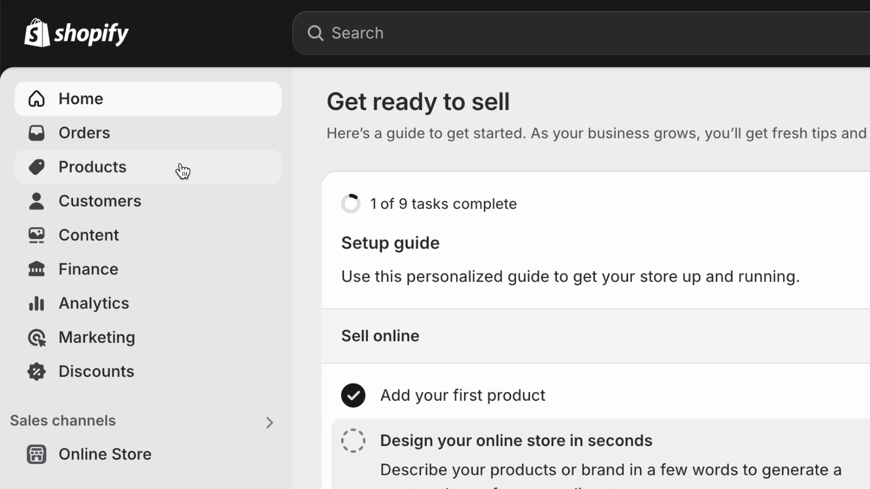
# - Start a new collection from Products > Collections
pyautogui.click(92, 167)
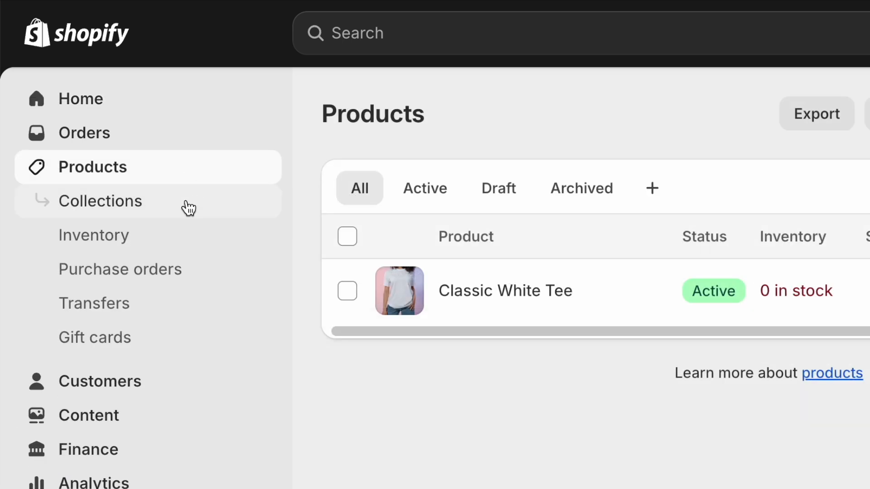
pyautogui.click(100, 201)
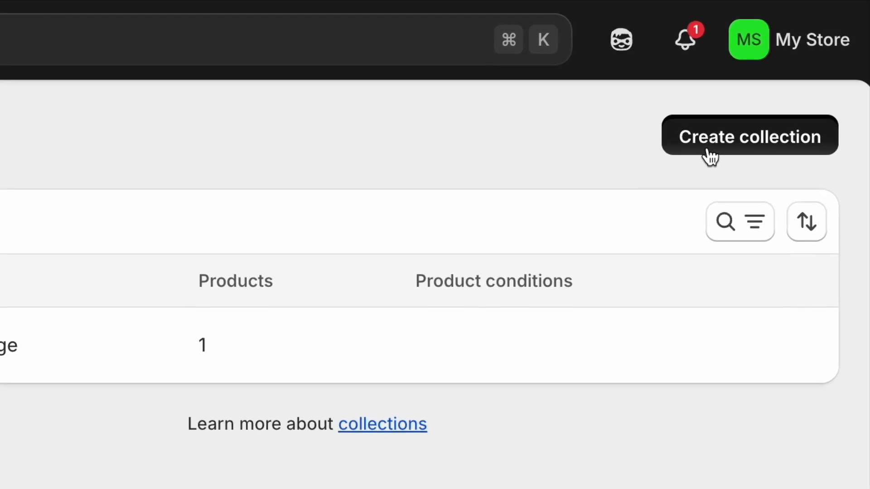
pyautogui.click(749, 137)
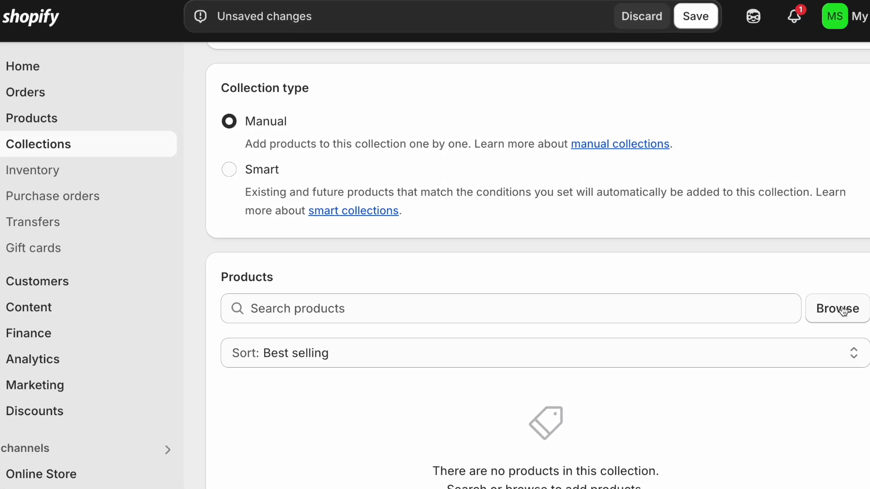
# - Add both tees to the collection and pick the smart condition's product field
pyautogui.click(837, 308)
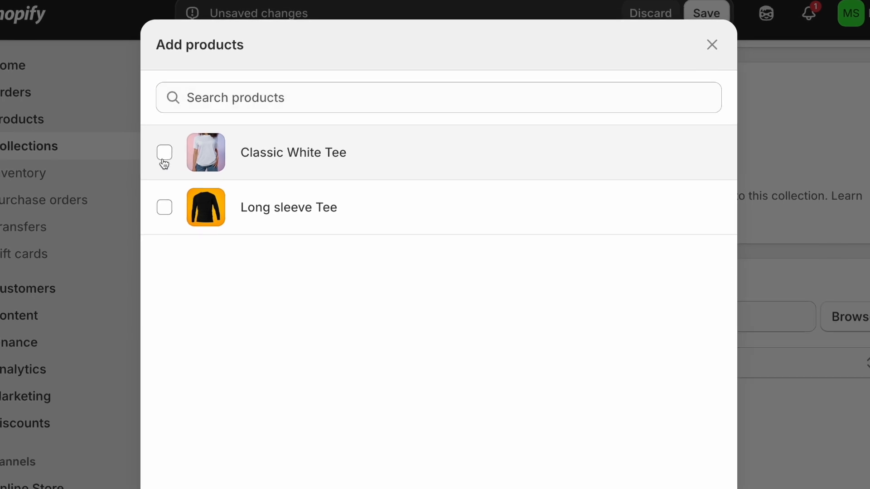
pyautogui.click(164, 154)
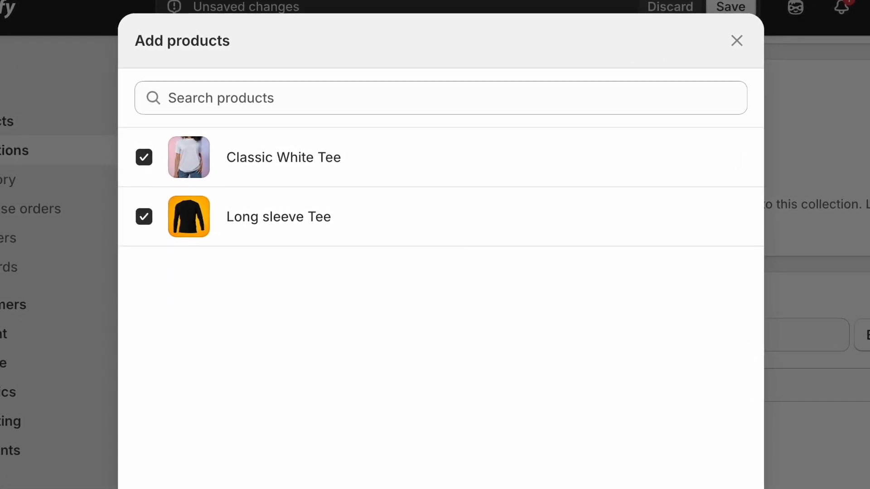
pyautogui.click(737, 40)
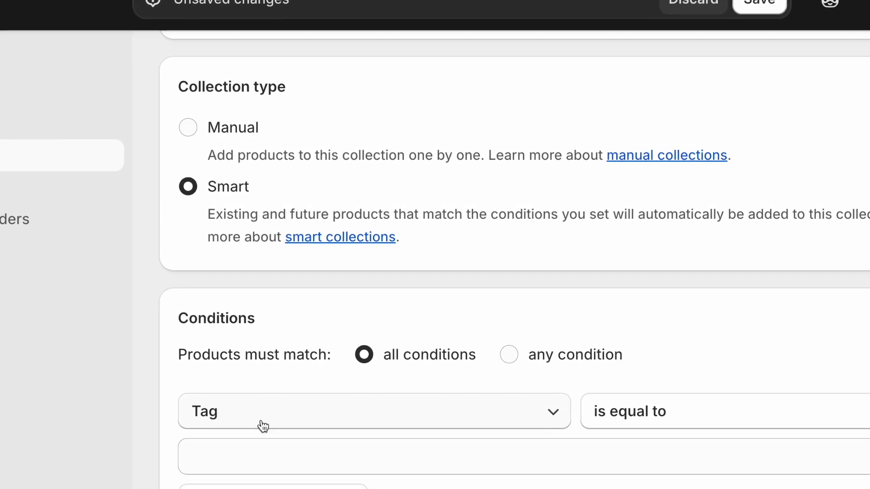
pyautogui.click(372, 411)
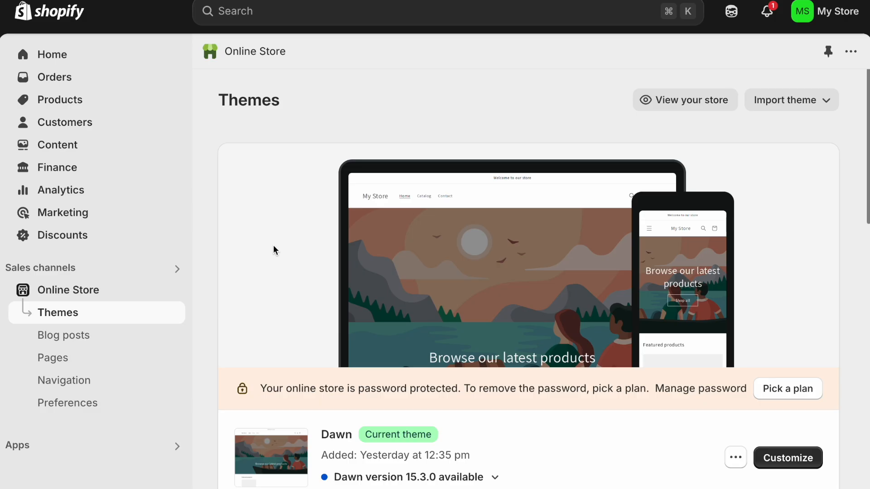
pyautogui.moveTo(68, 289)
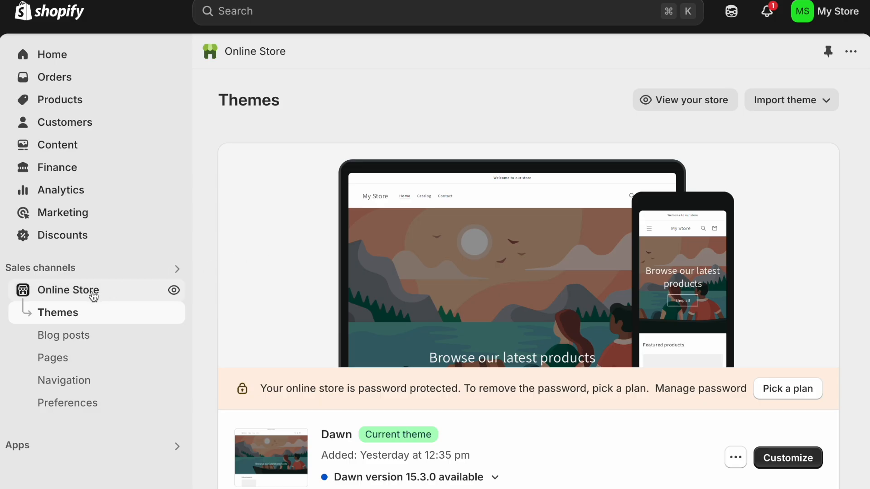
# - Open the Pages list from the Online Store sidebar
pyautogui.click(54, 357)
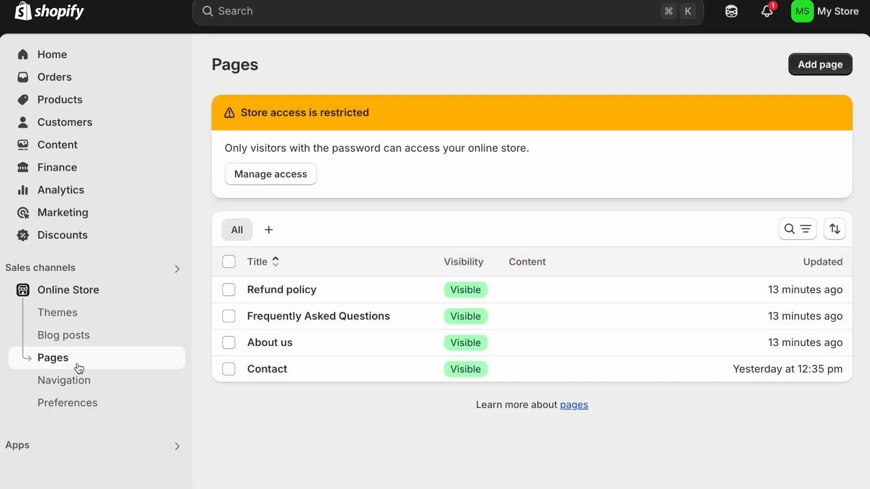
pyautogui.moveTo(825, 78)
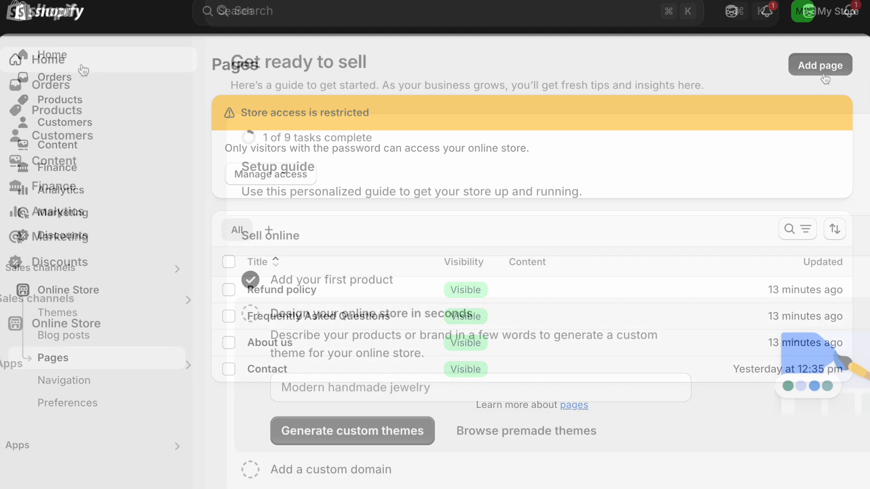
pyautogui.click(67, 186)
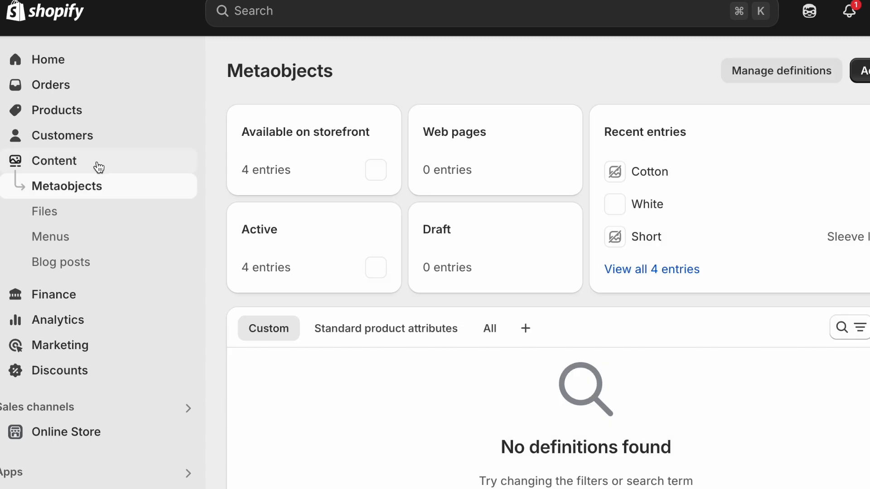
pyautogui.click(61, 262)
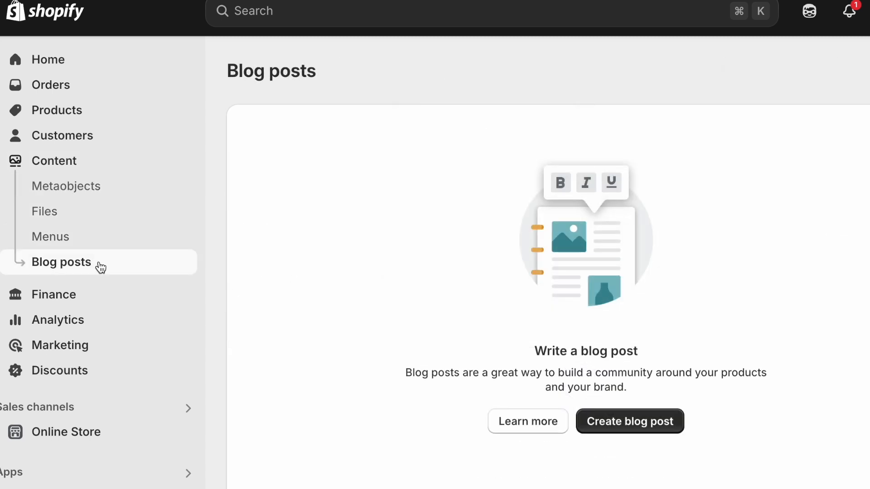
pyautogui.moveTo(625, 435)
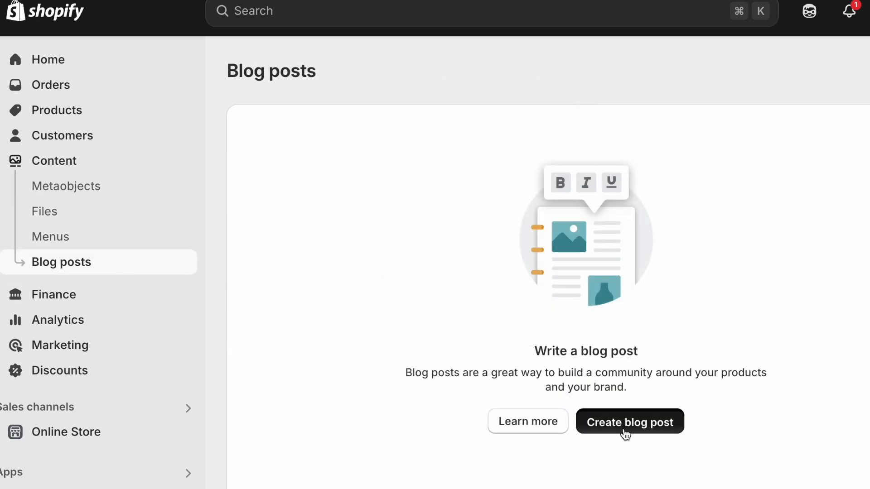
pyautogui.click(629, 422)
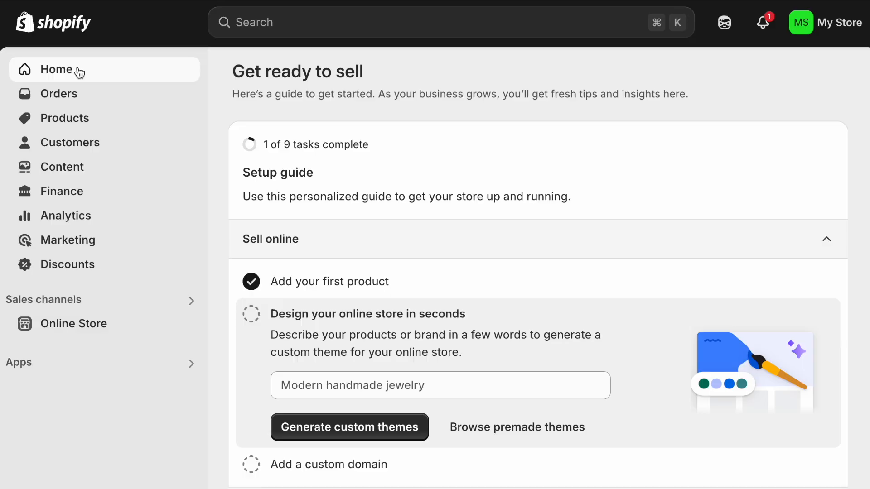
# - Edit the Main menu under Content > Menus and save the new items
pyautogui.click(62, 166)
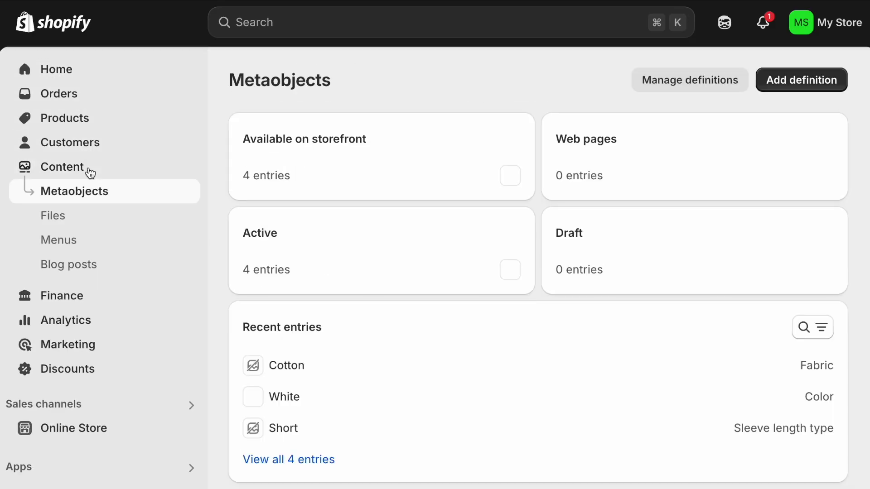
pyautogui.click(59, 240)
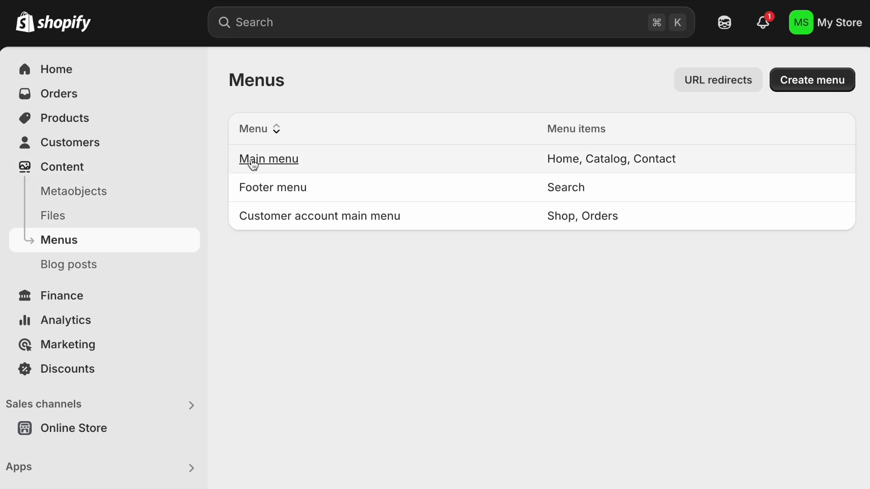
pyautogui.click(269, 159)
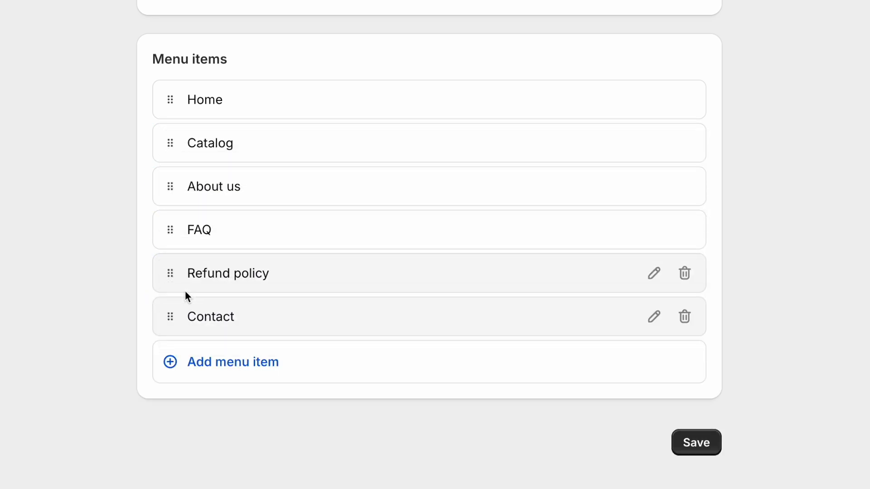
pyautogui.moveTo(695, 442)
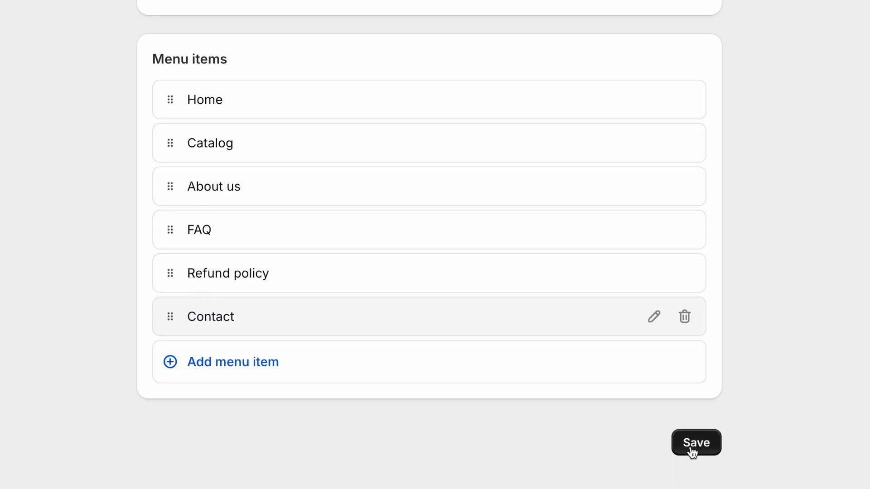
pyautogui.click(696, 443)
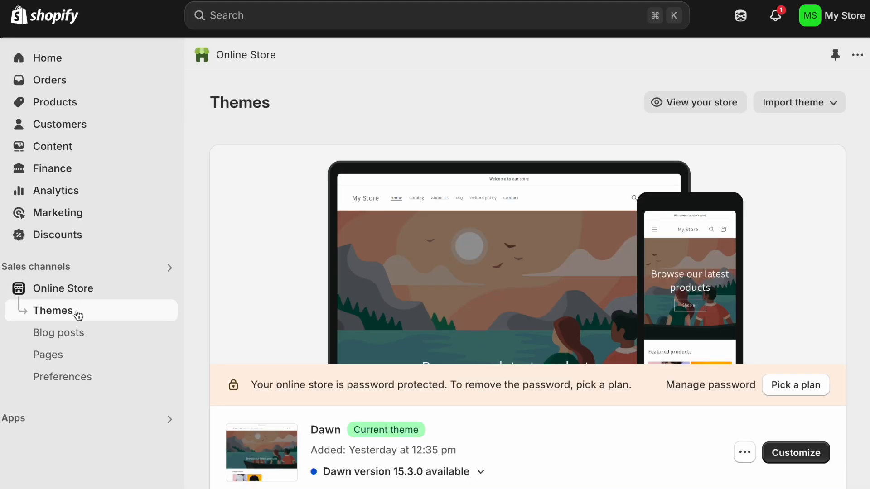
# - Go to the Theme Store and filter to paid themes
pyautogui.click(798, 102)
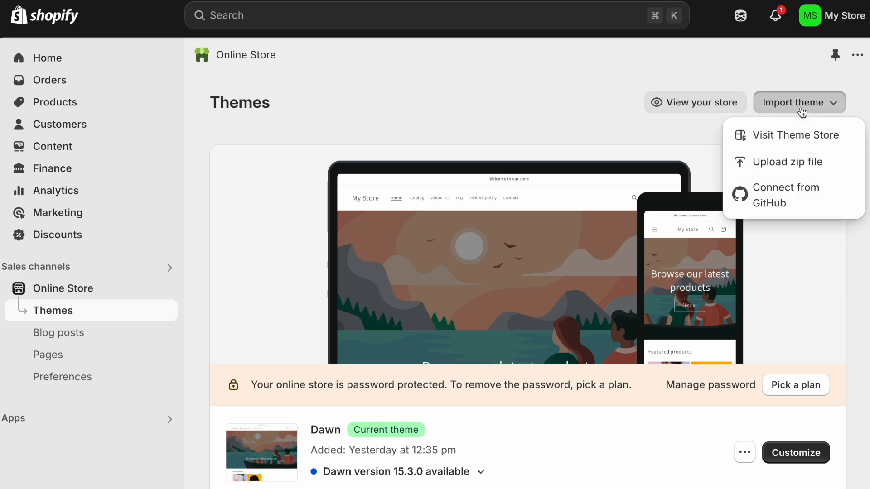
pyautogui.moveTo(797, 135)
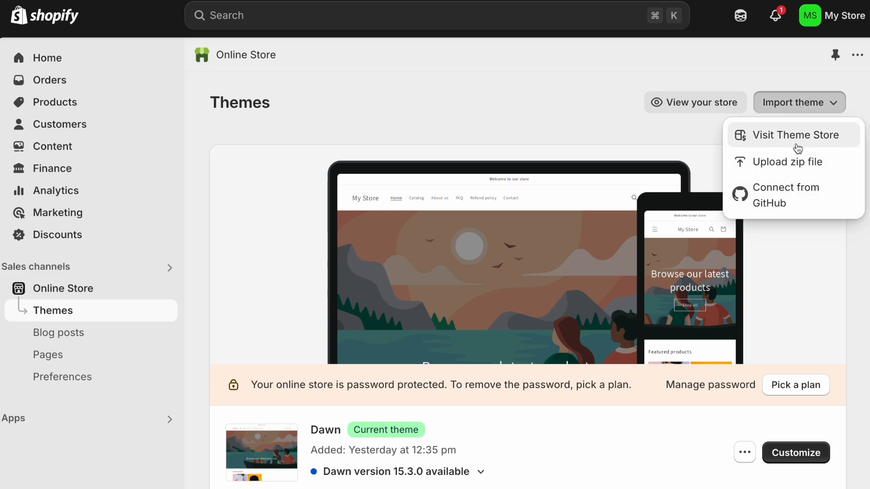
pyautogui.click(798, 135)
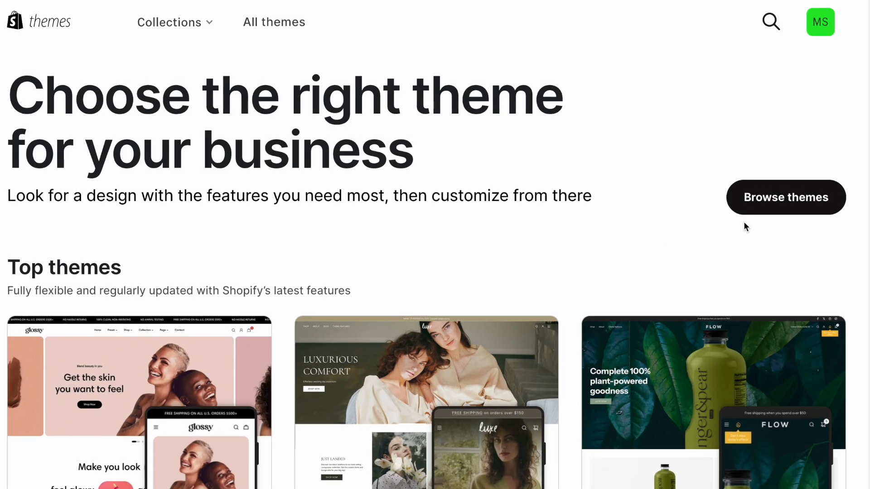
pyautogui.click(785, 197)
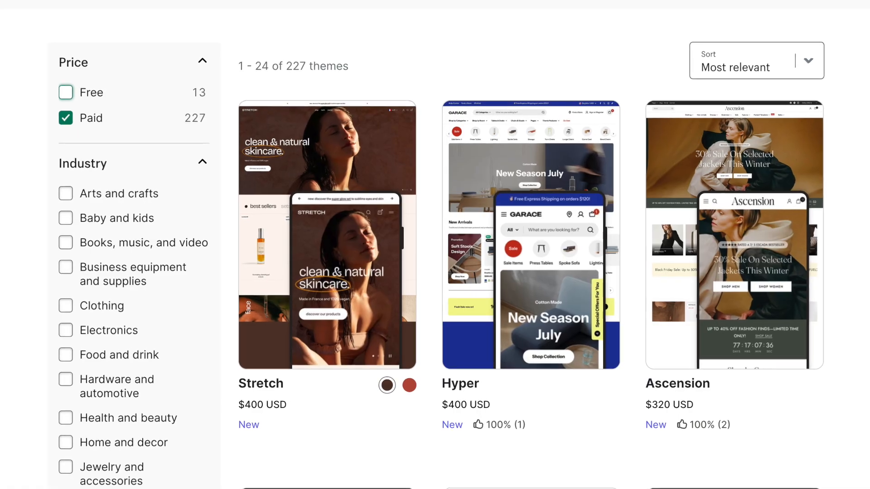
# - Preview and scroll through the Focal theme demo store
pyautogui.click(65, 90)
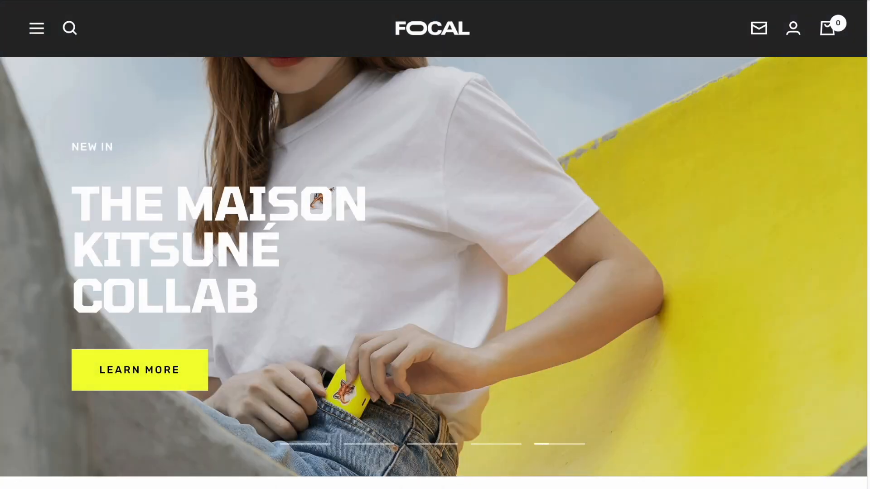
pyautogui.scroll(-3)
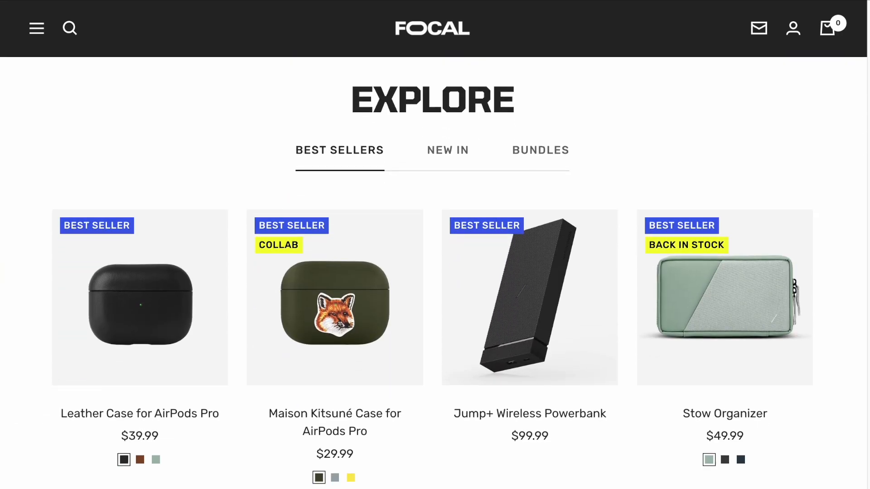
pyautogui.scroll(-3)
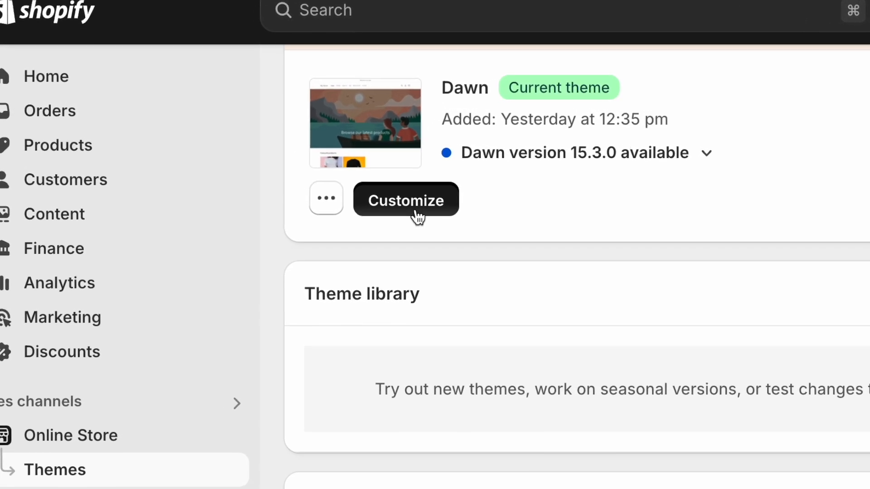
# - Open the Dawn theme editor and add a home page section for the Classic Tees banner
pyautogui.click(406, 200)
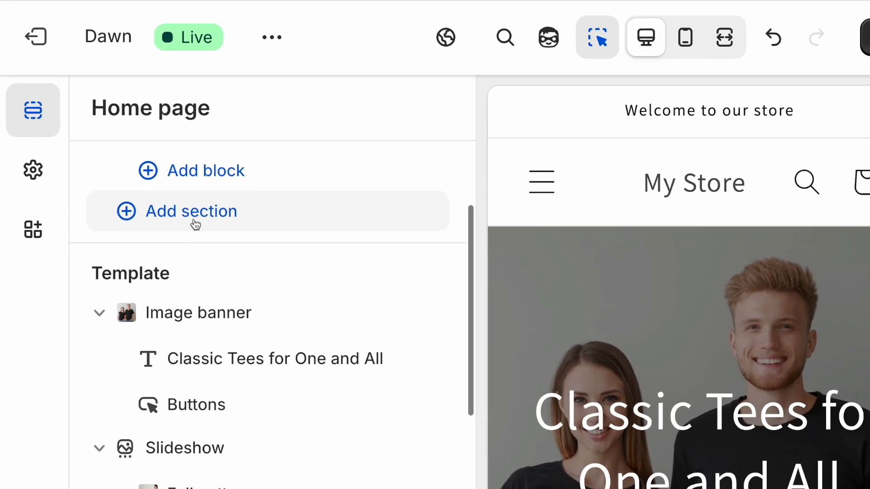
pyautogui.click(198, 312)
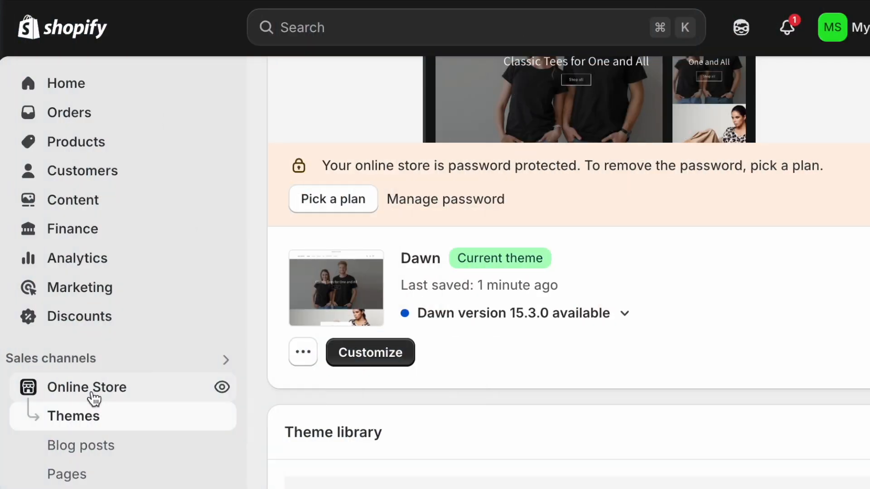
pyautogui.moveTo(221, 387)
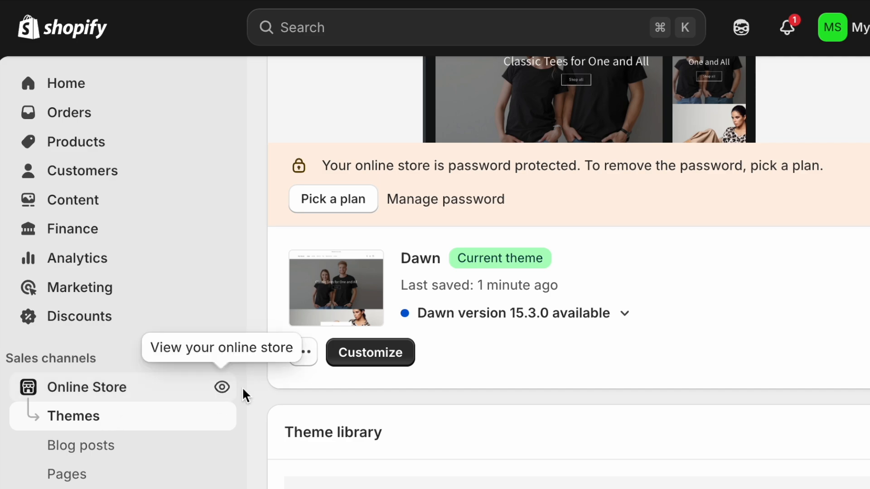
# - Edit Dawn's Fall patterns slideshow slide and adjust the store-wide theme settings
pyautogui.click(370, 352)
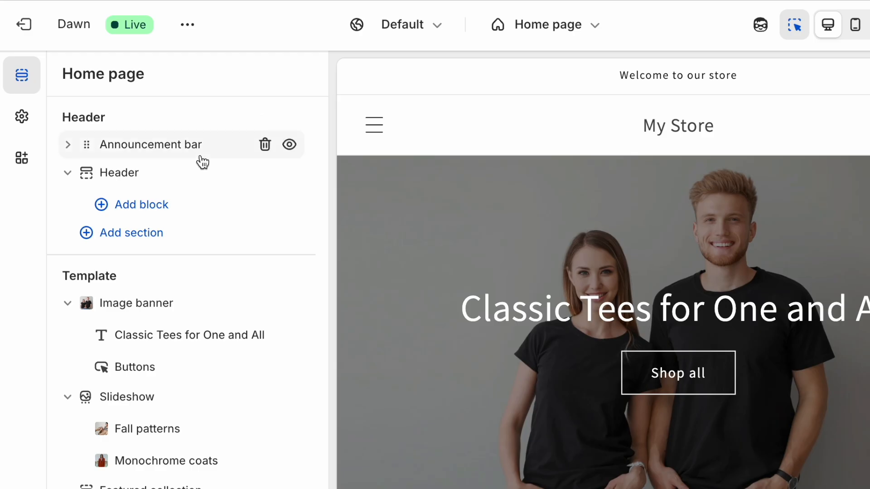
pyautogui.click(118, 173)
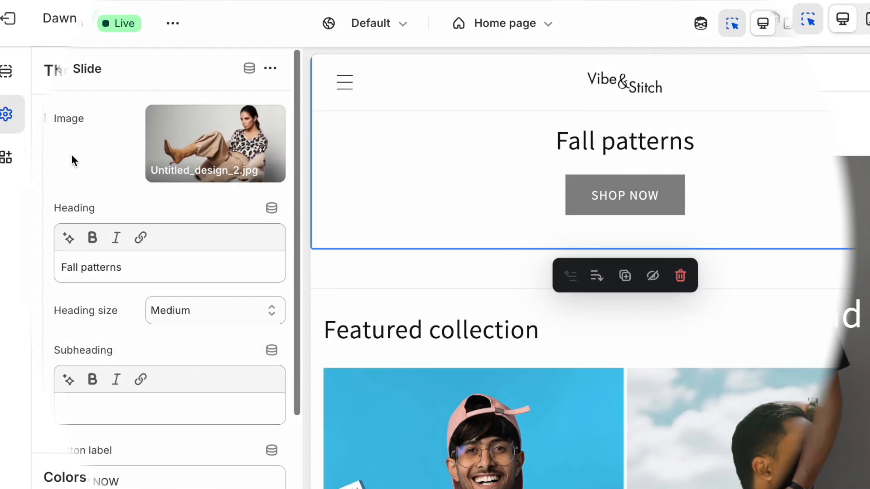
pyautogui.moveTo(20, 109)
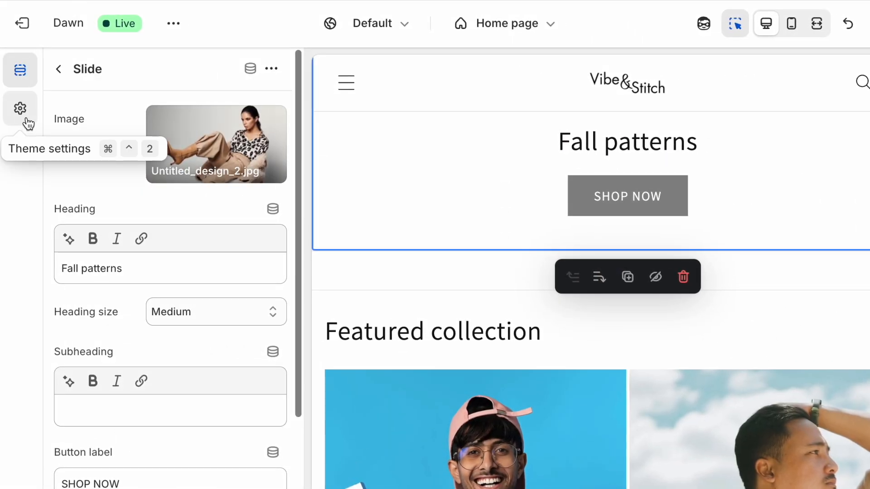
pyautogui.click(20, 108)
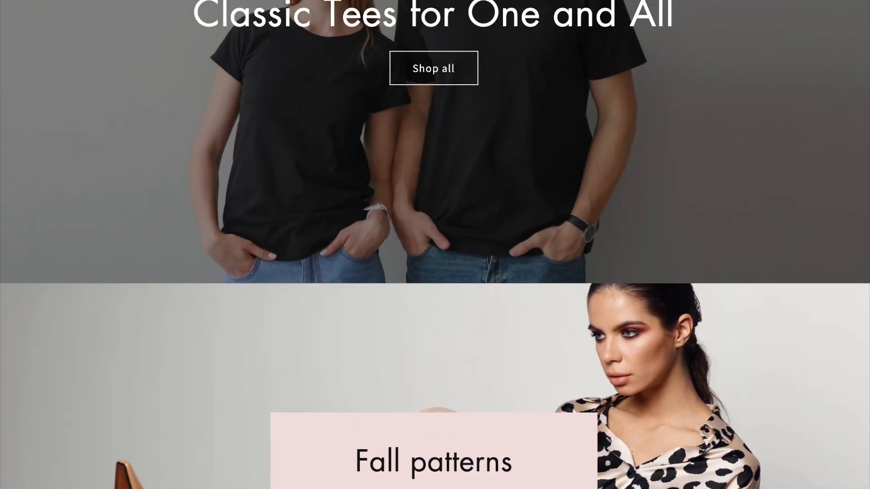
pyautogui.scroll(3)
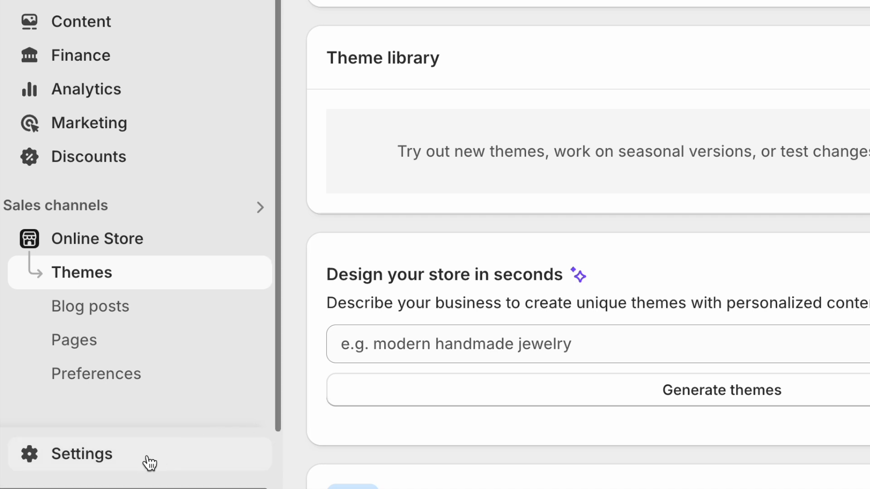
# - Add a $15.00 Express rate to the United States zone and save Vibe & Stitch NYC pickup
pyautogui.click(83, 454)
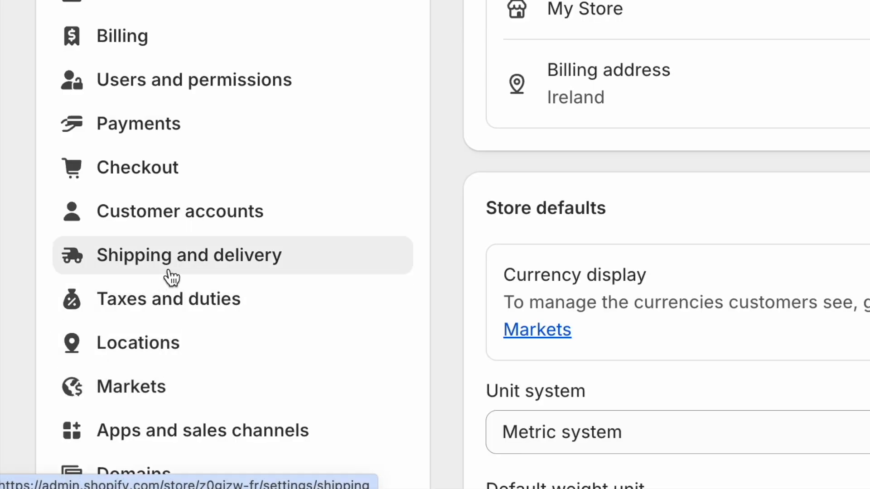
pyautogui.click(188, 255)
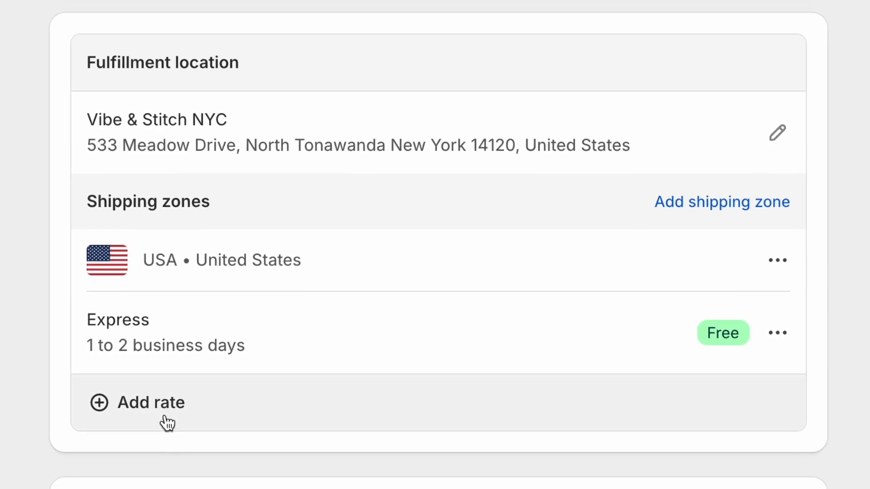
pyautogui.click(154, 402)
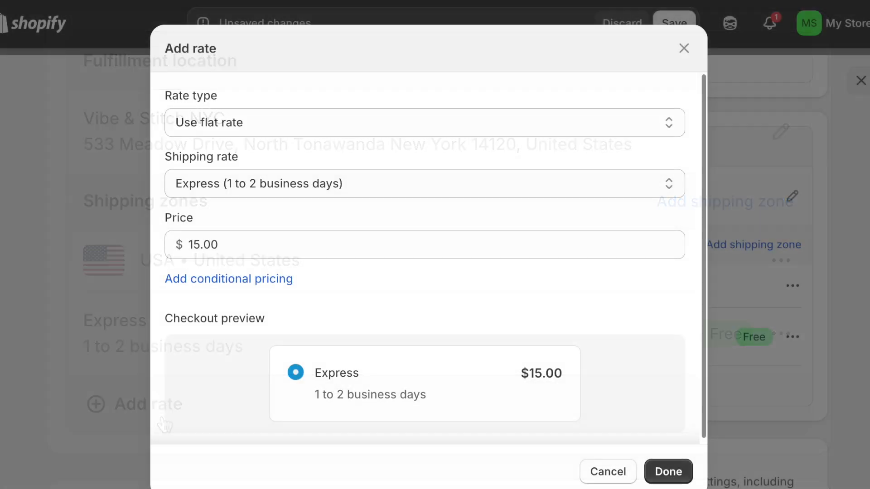
pyautogui.click(228, 279)
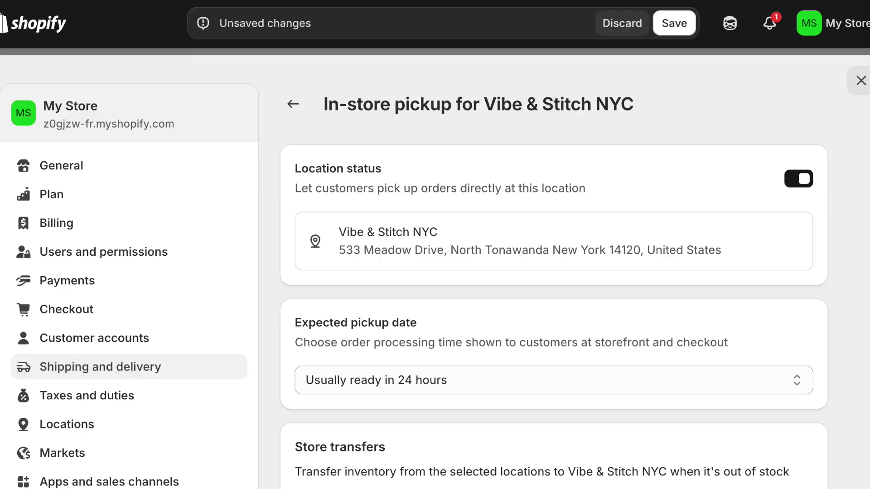
pyautogui.click(96, 380)
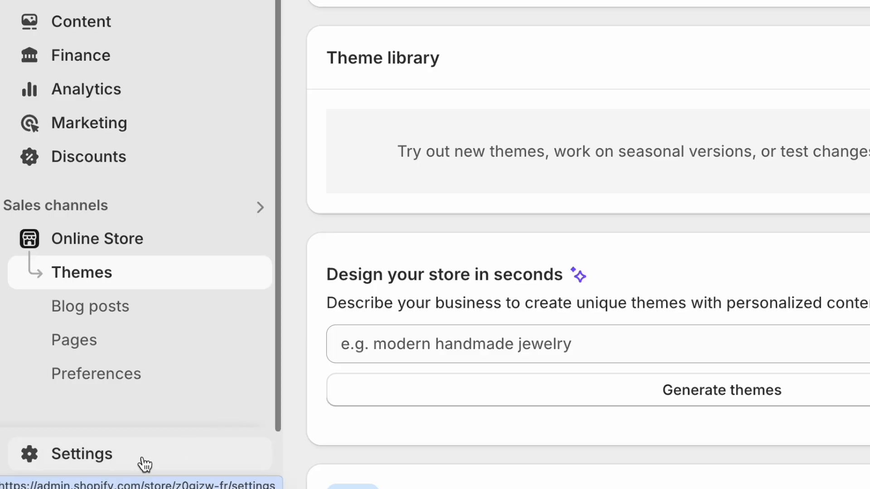
pyautogui.click(82, 454)
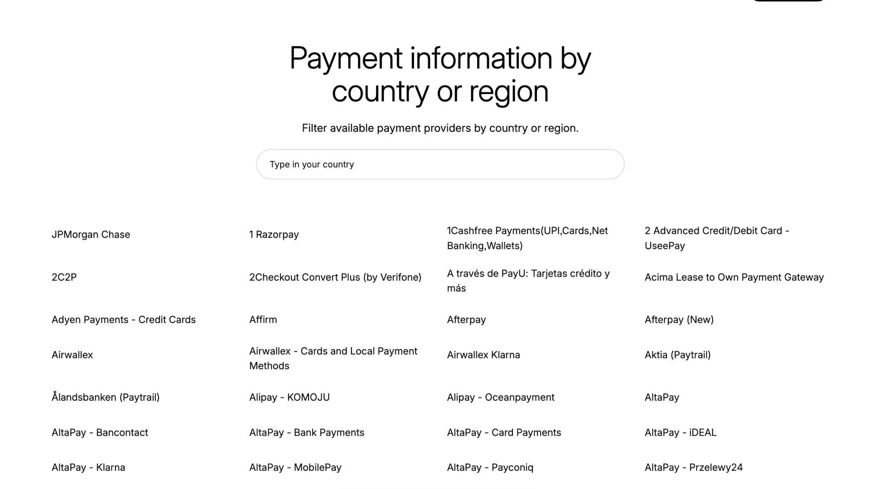
pyautogui.scroll(3)
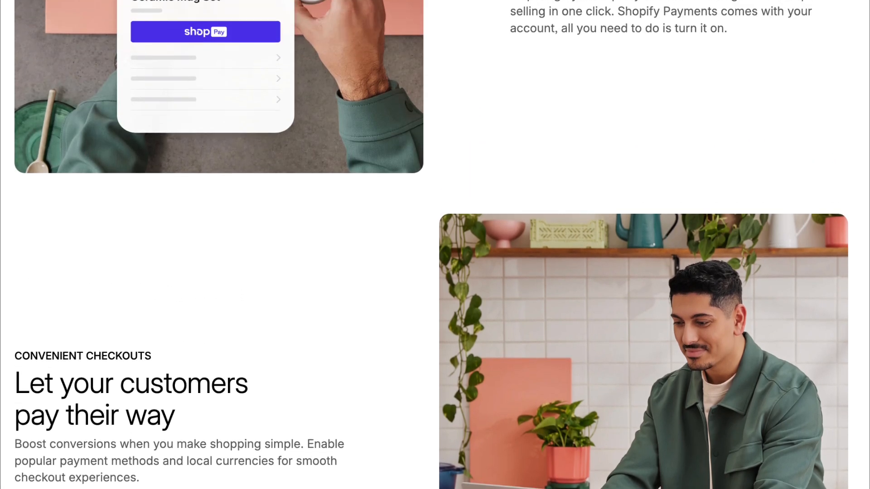
pyautogui.scroll(3)
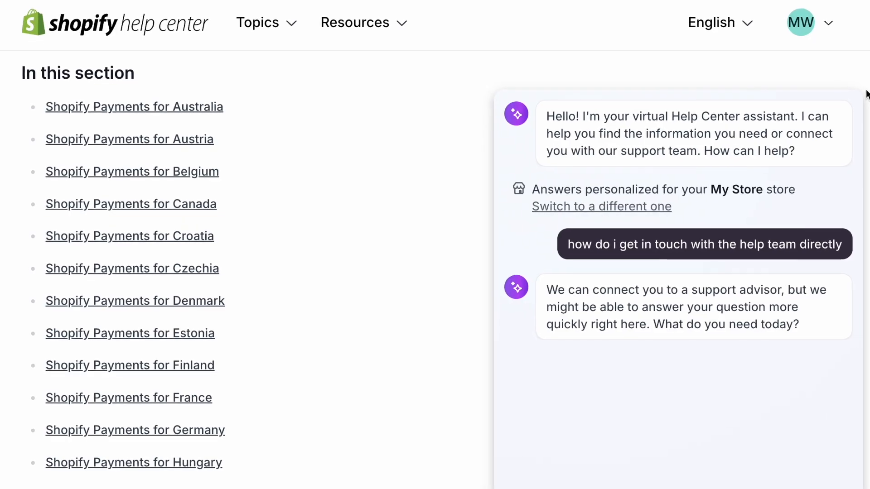
pyautogui.scroll(-3)
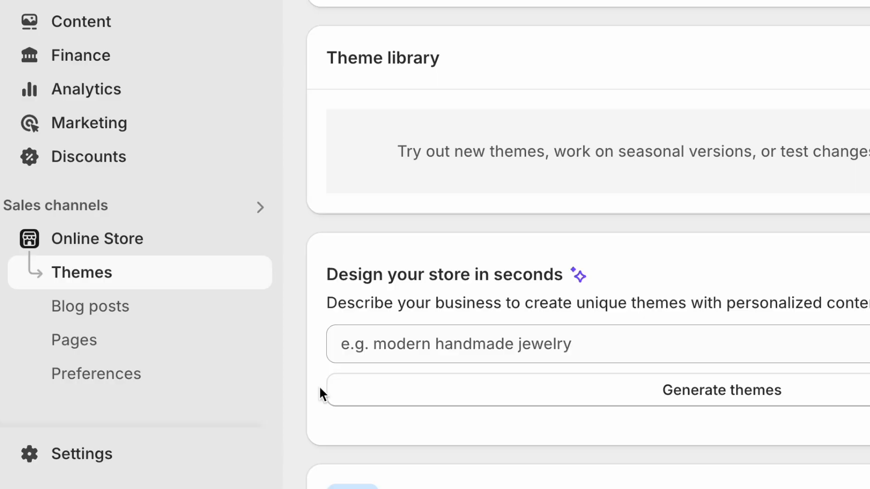
pyautogui.click(81, 454)
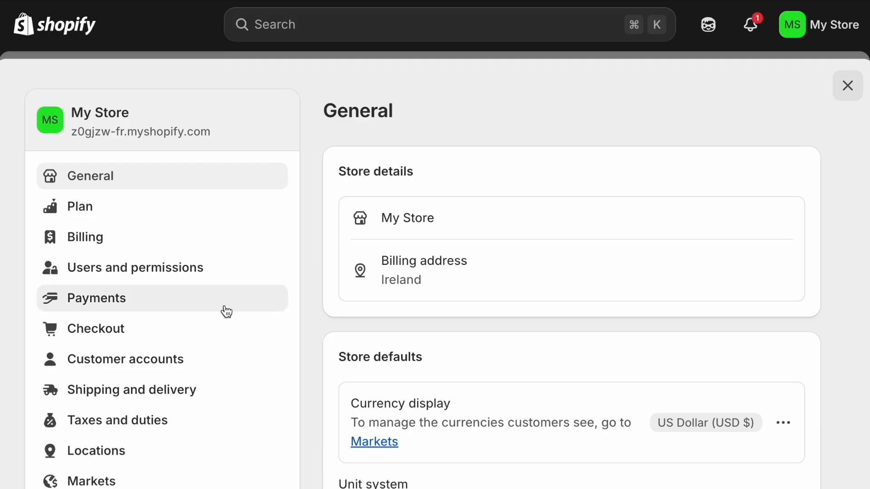
pyautogui.click(96, 298)
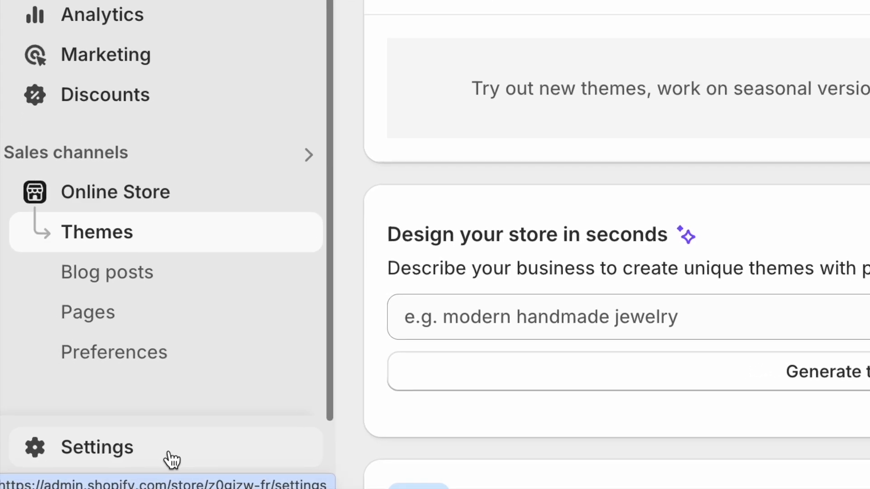
# - Open the Domains settings showing vibeandstitchstore.myshopify.com as the primary domain
pyautogui.click(96, 447)
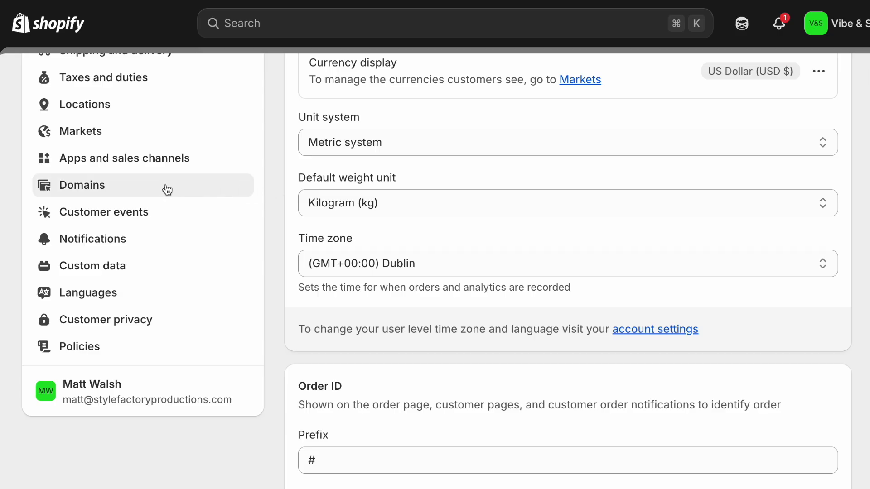
pyautogui.click(82, 184)
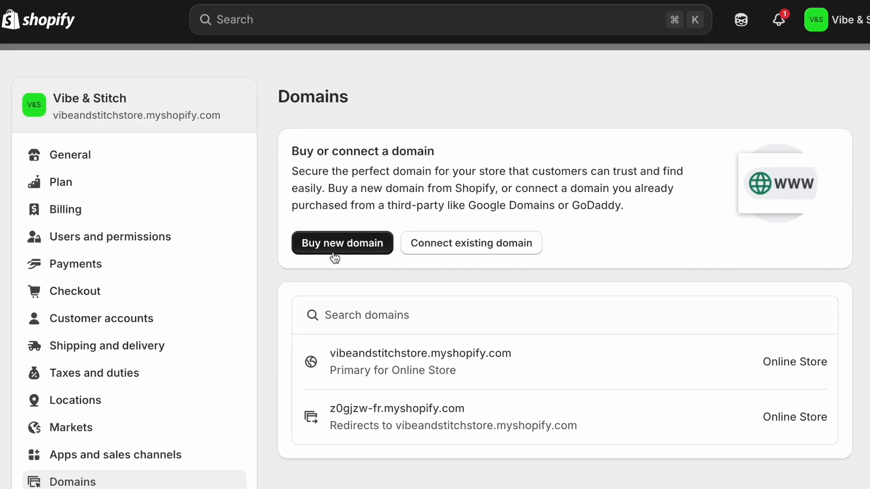